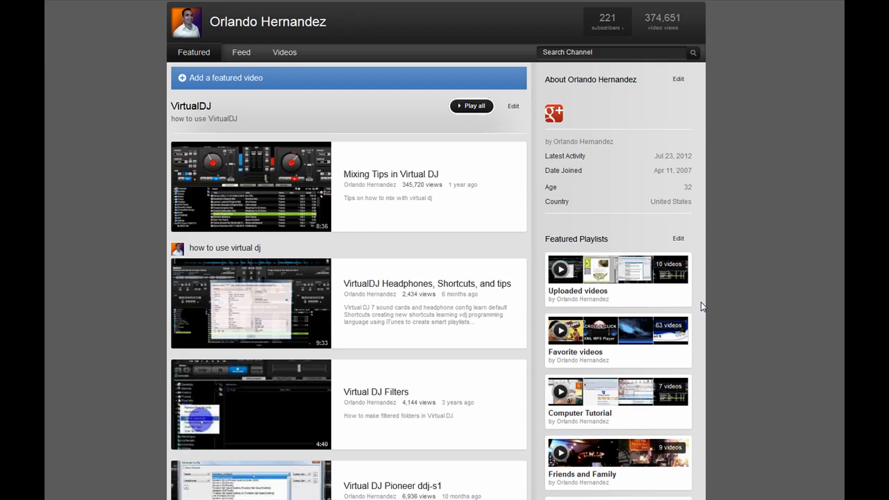
# Start the left deck's video track from the browser and bring up the CONFIG settings.
pyautogui.scroll(-3)
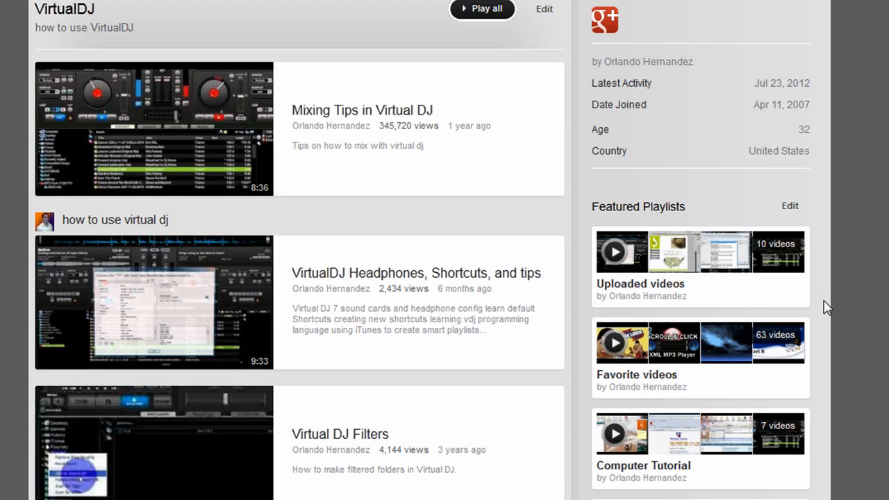
pyautogui.moveTo(847, 344)
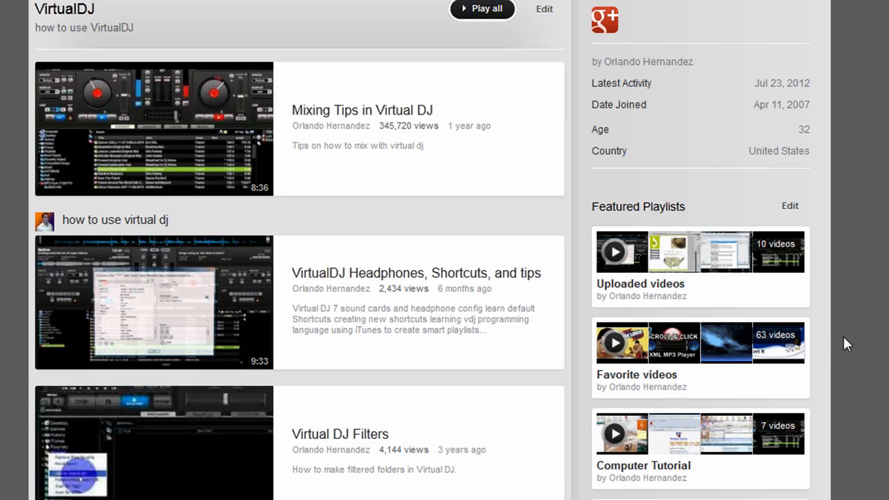
pyautogui.moveTo(667, 251)
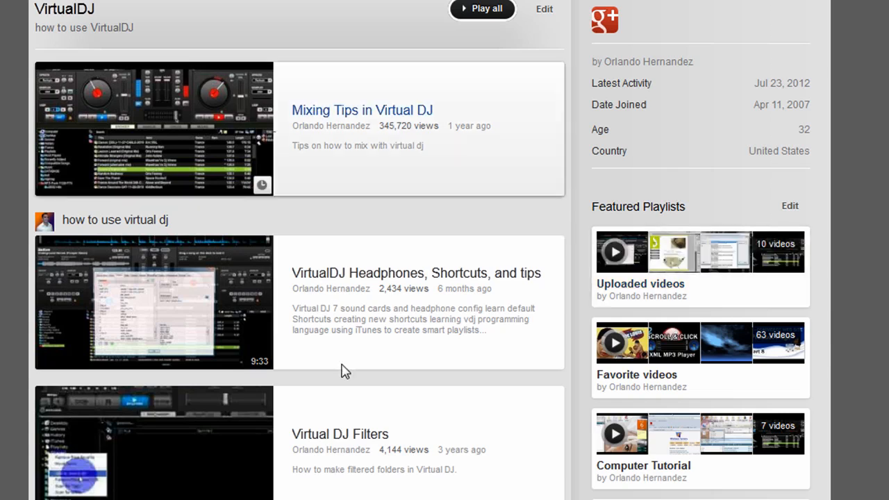
pyautogui.moveTo(295, 295)
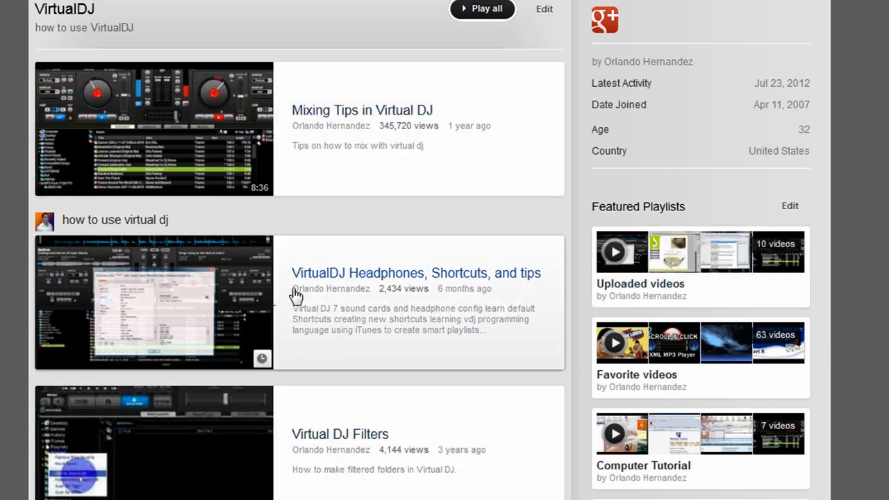
pyautogui.moveTo(423, 128)
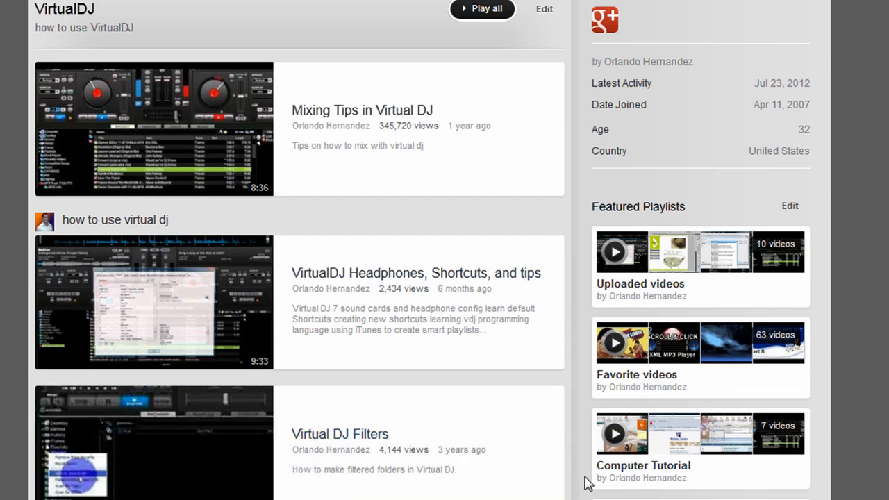
pyautogui.moveTo(455, 342)
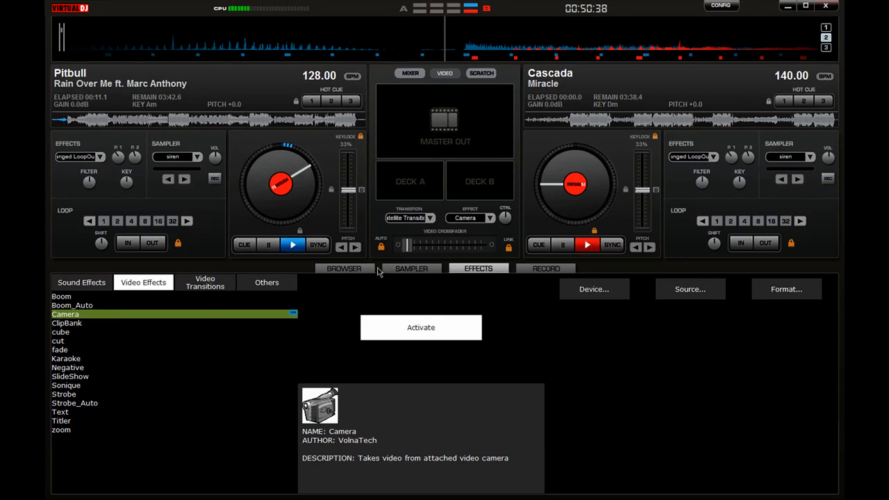
pyautogui.click(344, 267)
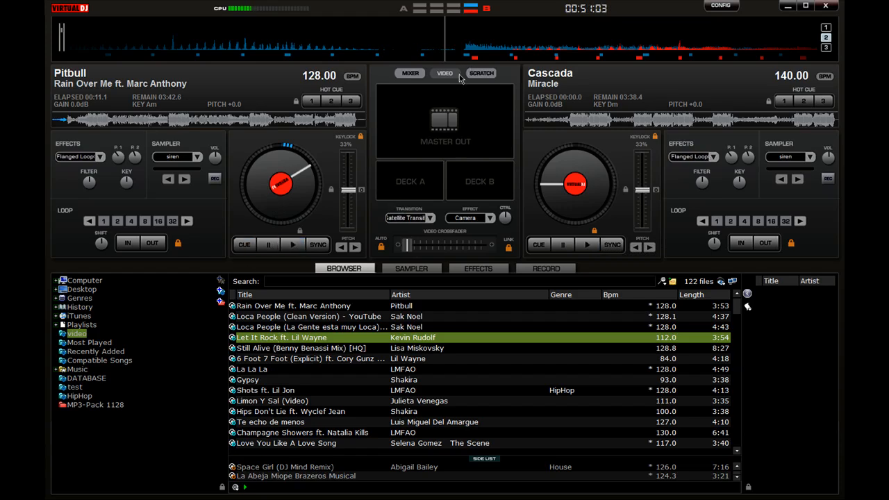
pyautogui.click(292, 244)
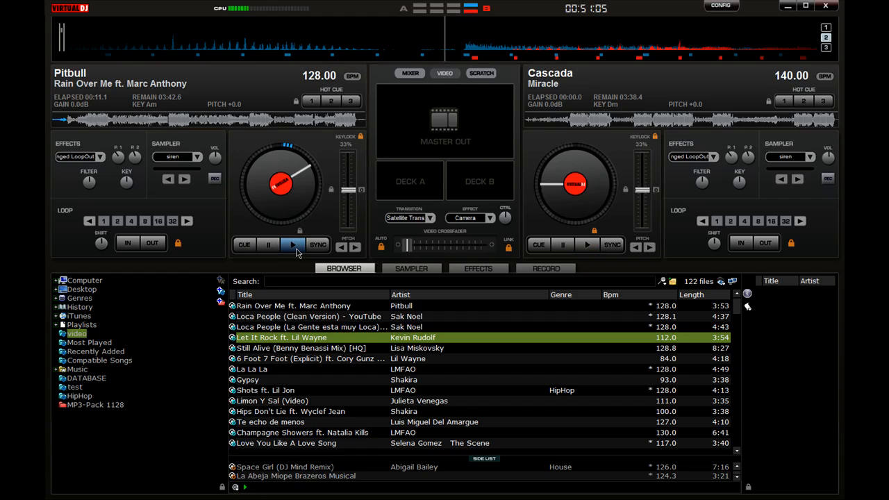
pyautogui.click(291, 244)
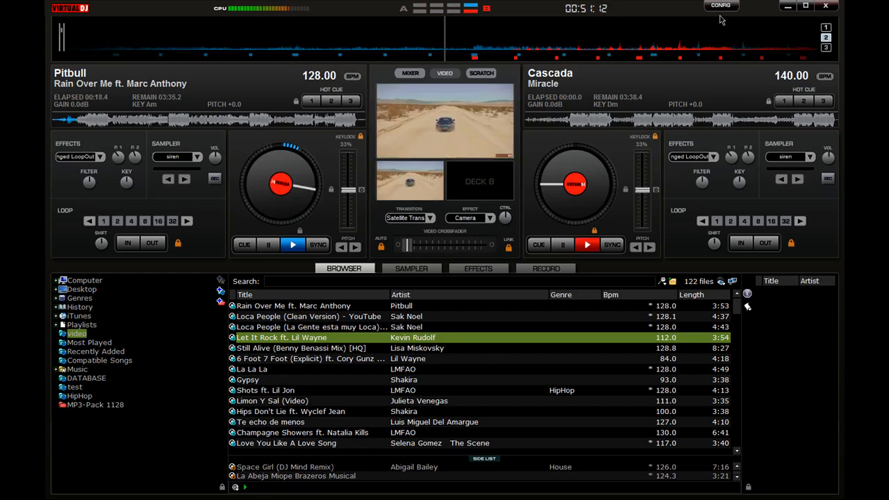
pyautogui.click(719, 5)
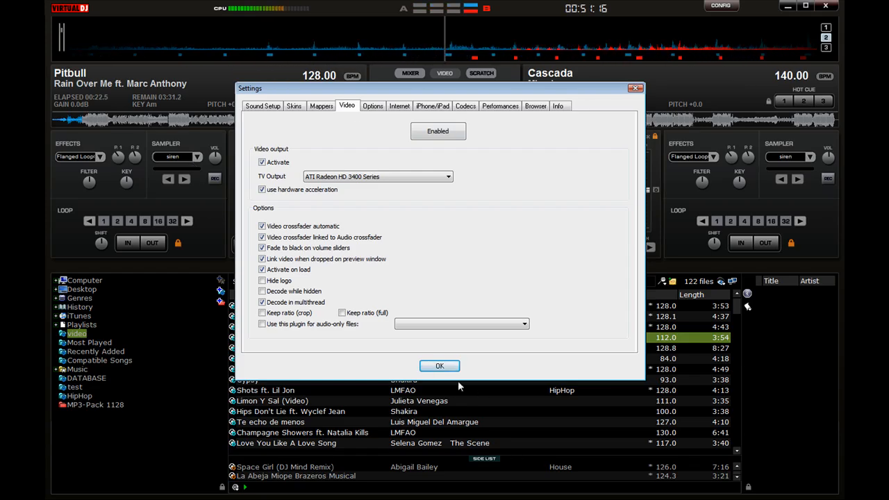
# Review the Video tab options unchanged, then bring up the desktop right-click menu.
pyautogui.click(439, 366)
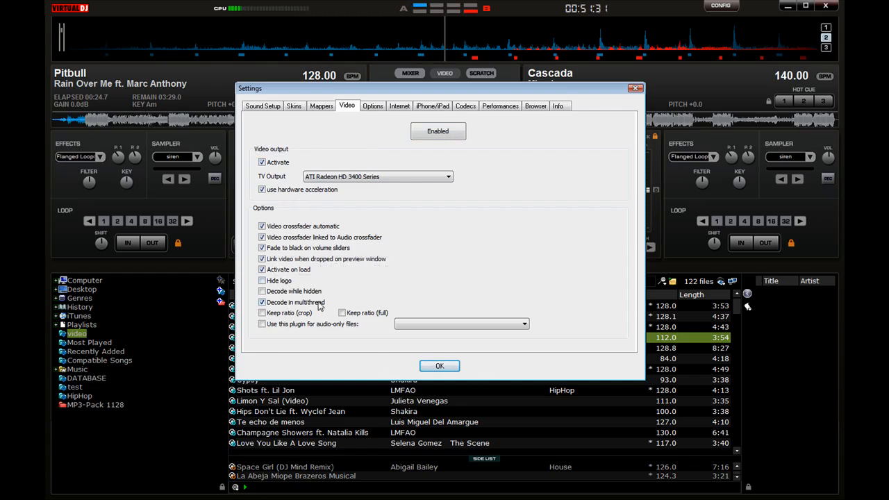
pyautogui.moveTo(288, 270)
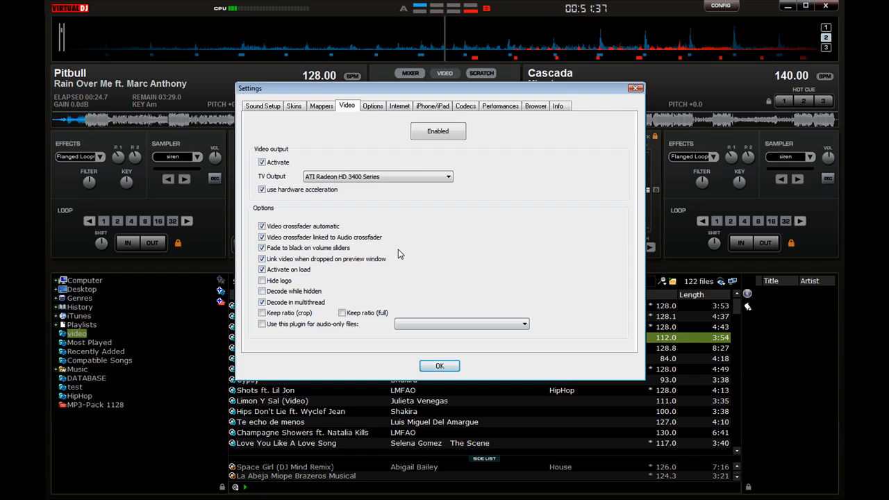
pyautogui.click(448, 177)
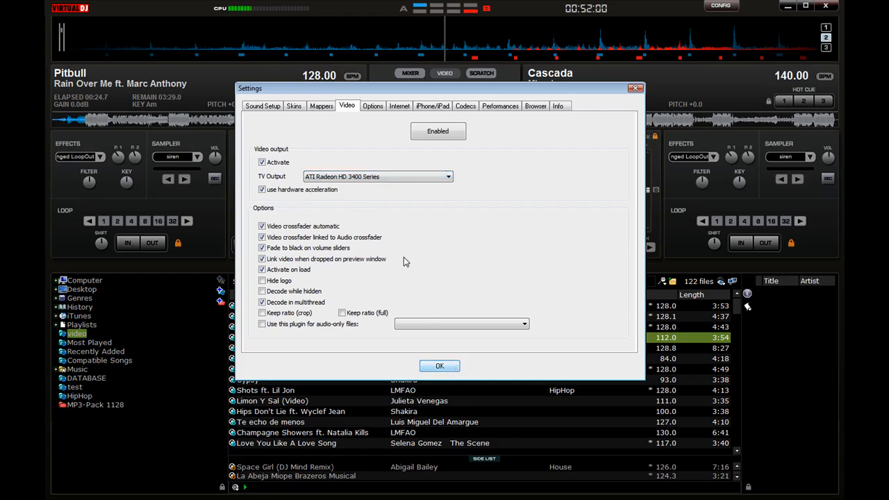
pyautogui.moveTo(374, 177)
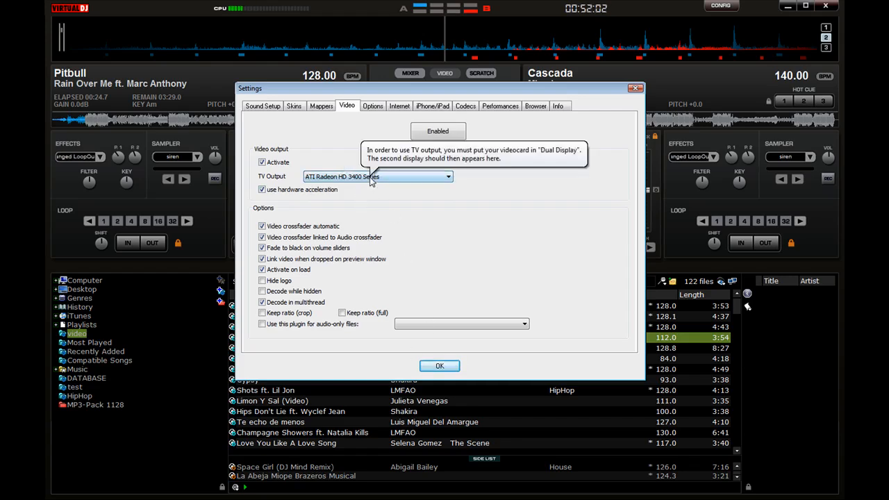
pyautogui.moveTo(451, 253)
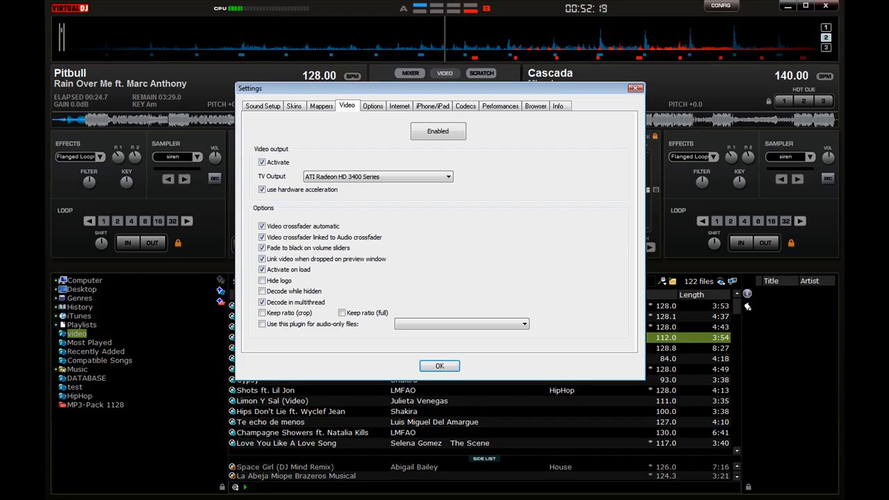
pyautogui.rightClick(778, 173)
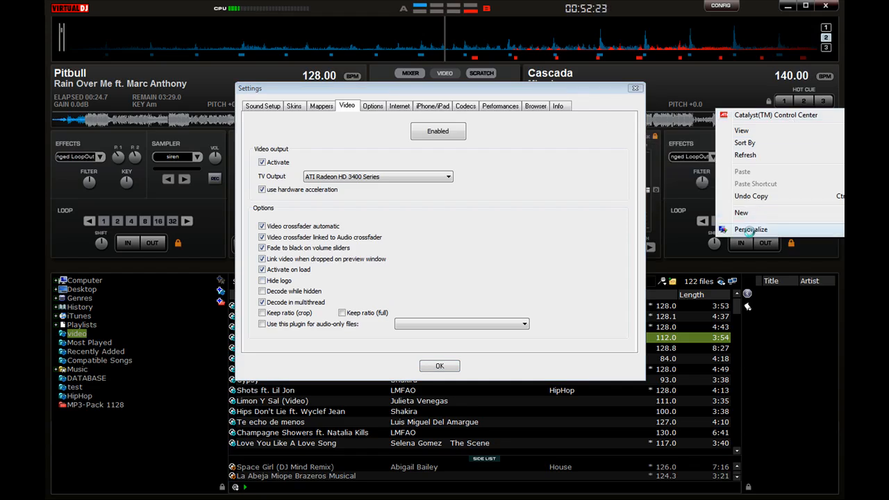
# Select monitor 2 in Display Settings, set its resolution to 800 by 600 and apply.
pyautogui.click(750, 229)
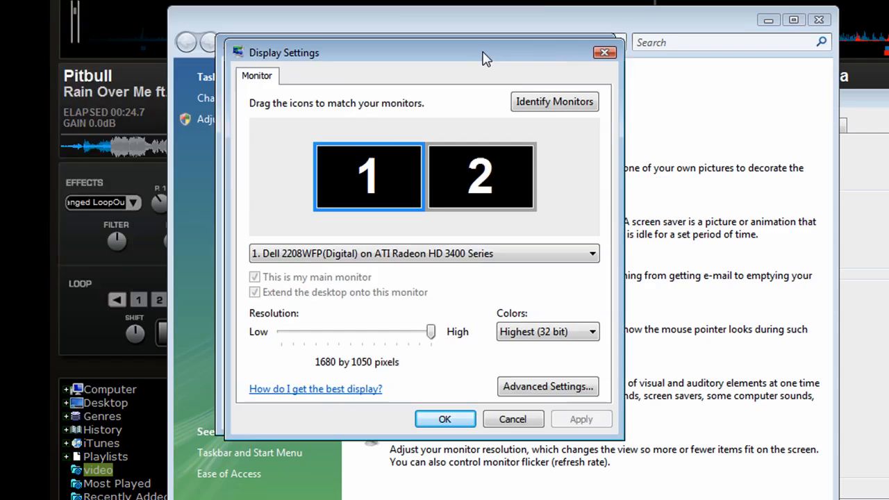
pyautogui.click(481, 176)
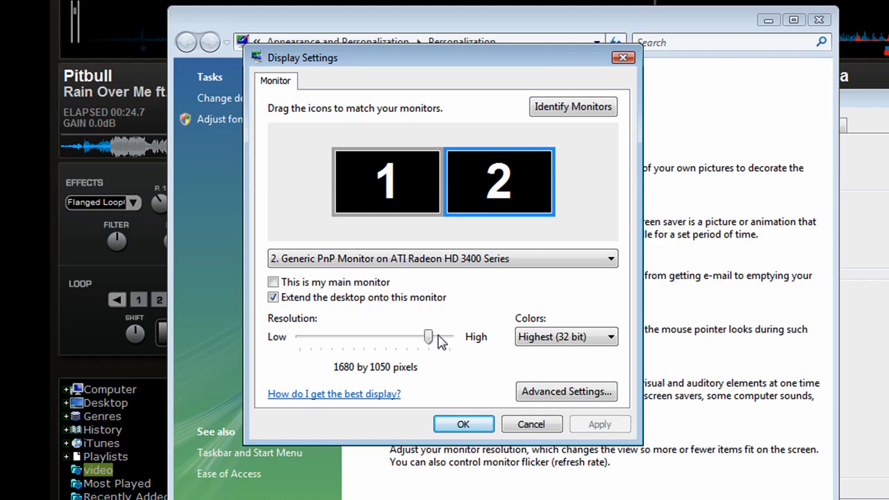
pyautogui.moveTo(427, 337); pyautogui.dragTo(319, 337)
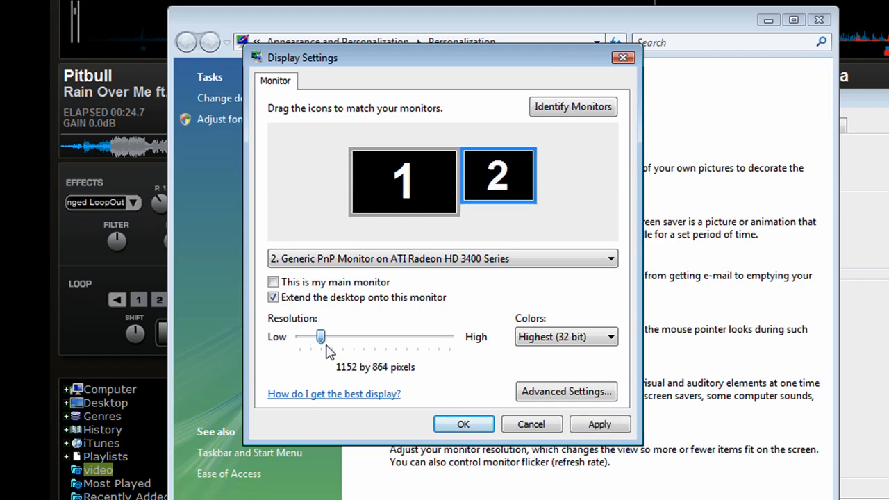
pyautogui.moveTo(319, 337); pyautogui.dragTo(298, 337)
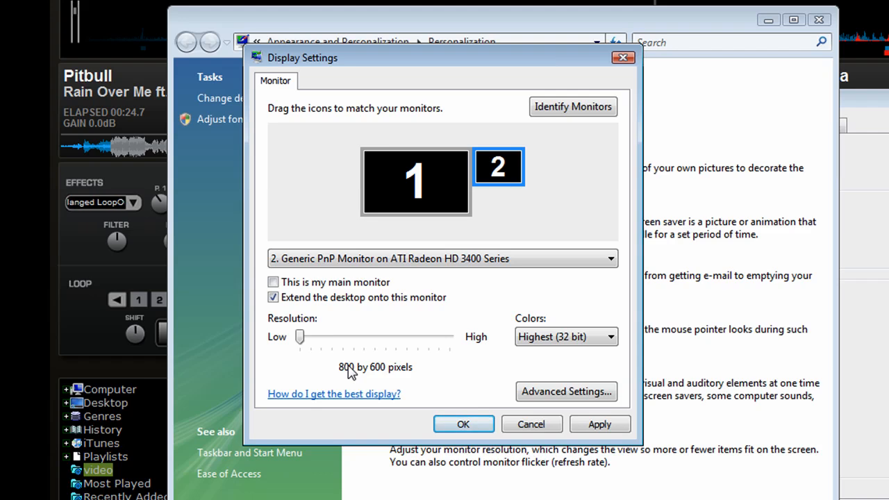
pyautogui.moveTo(300, 337); pyautogui.dragTo(417, 337)
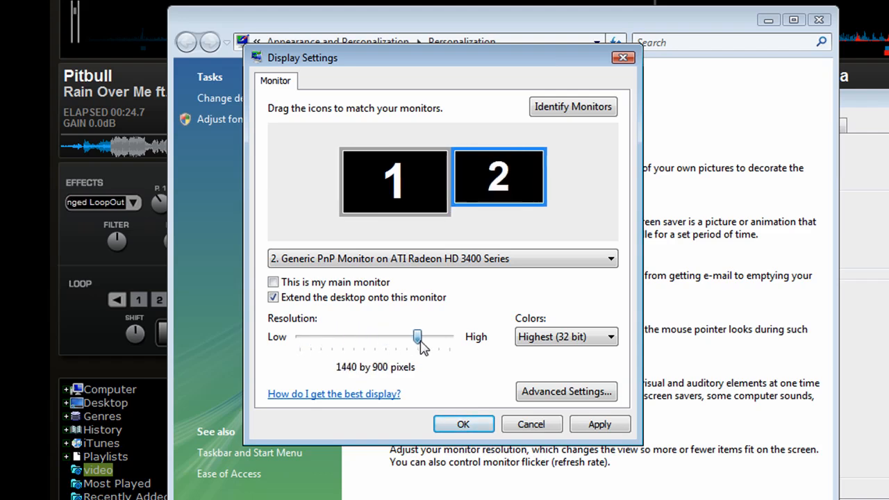
pyautogui.moveTo(417, 338); pyautogui.dragTo(299, 338)
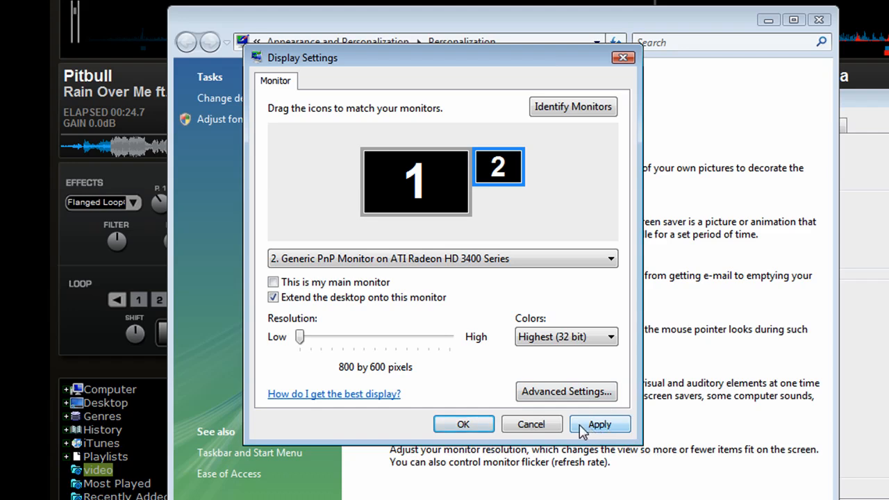
pyautogui.click(622, 57)
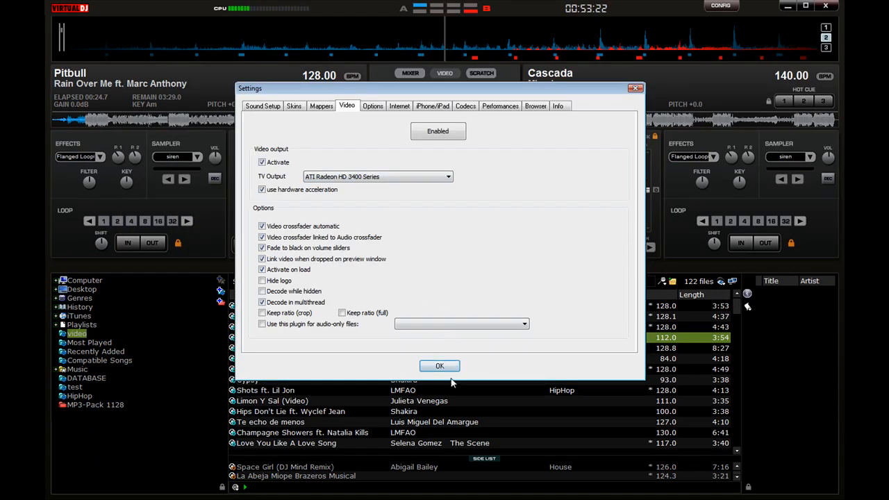
# Close the Settings dialog with OK.
pyautogui.click(439, 366)
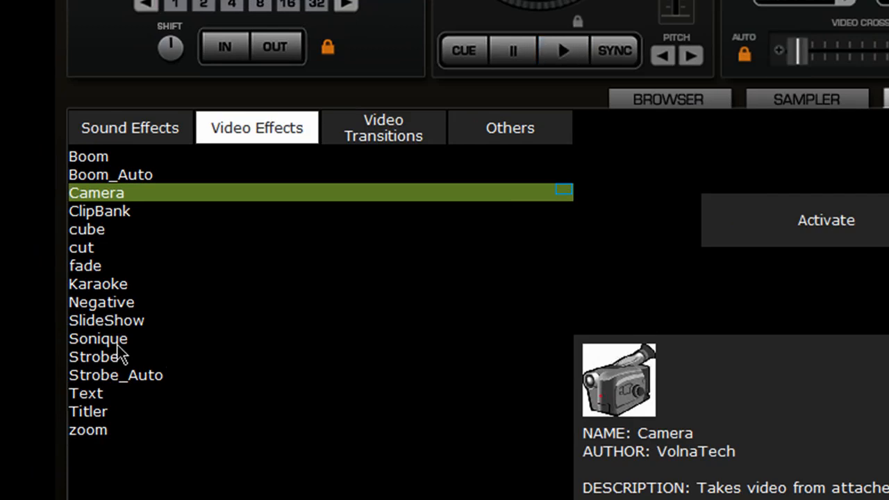
# Select the Sonique effect and load an .svp file from Plugins\VideoEffect.
pyautogui.click(97, 339)
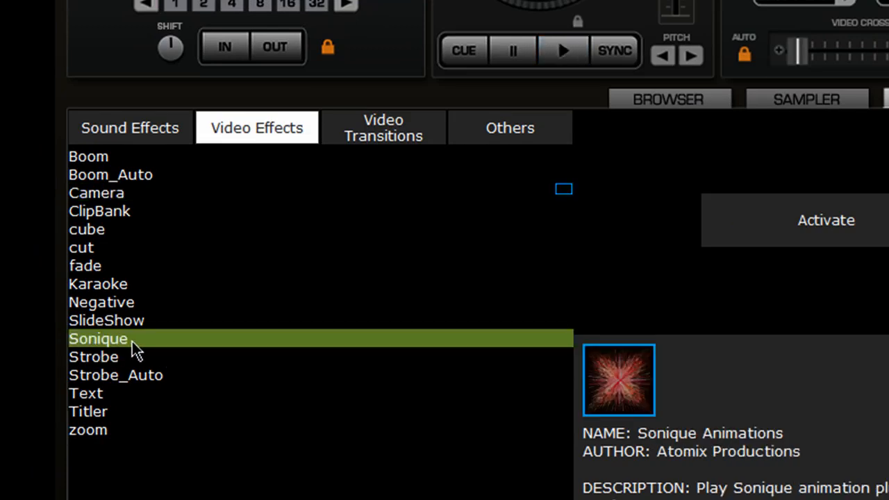
pyautogui.moveTo(97, 358)
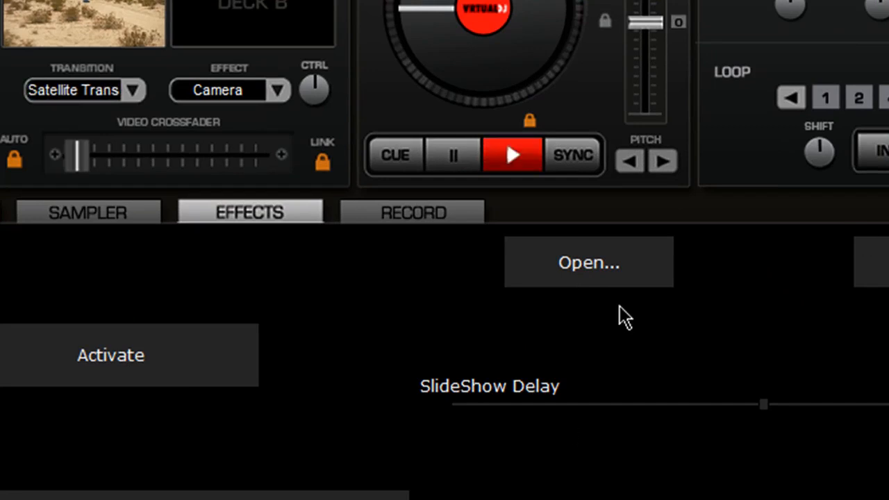
pyautogui.click(589, 261)
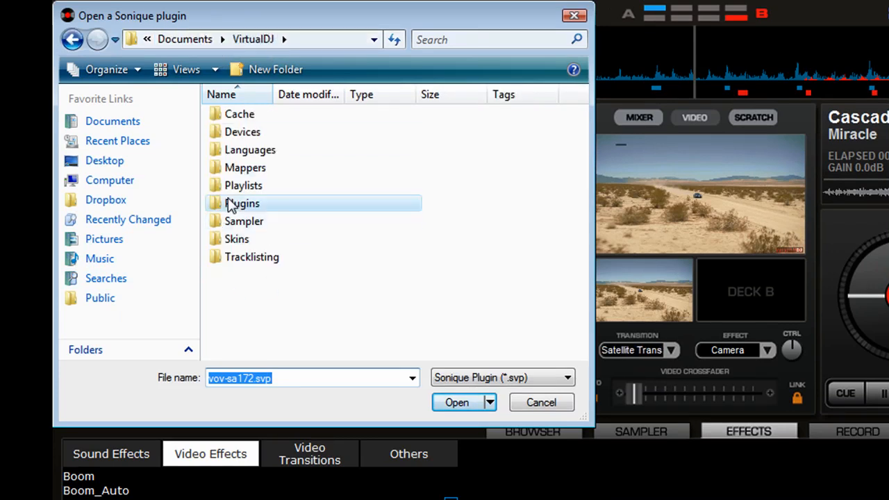
pyautogui.doubleClick(241, 203)
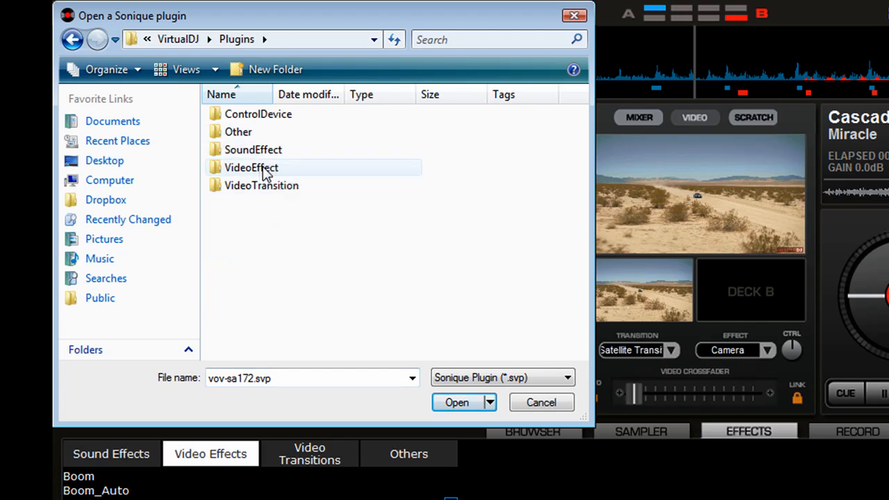
pyautogui.doubleClick(250, 167)
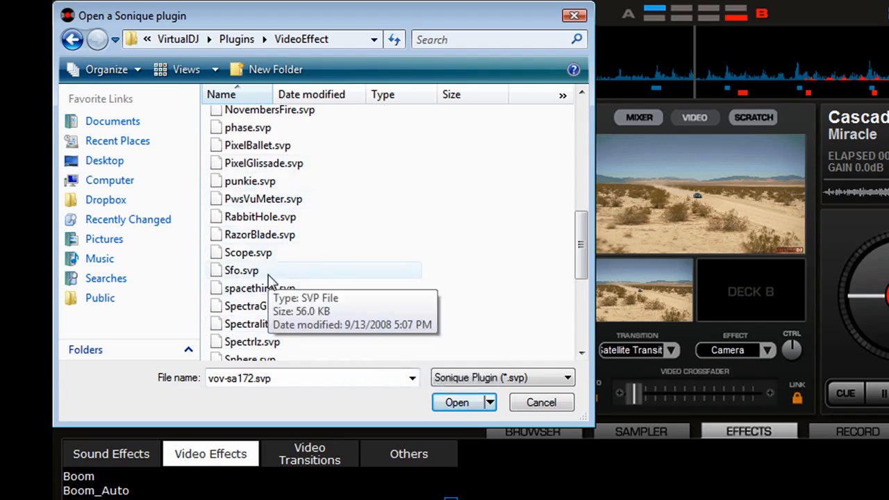
pyautogui.scroll(-3)
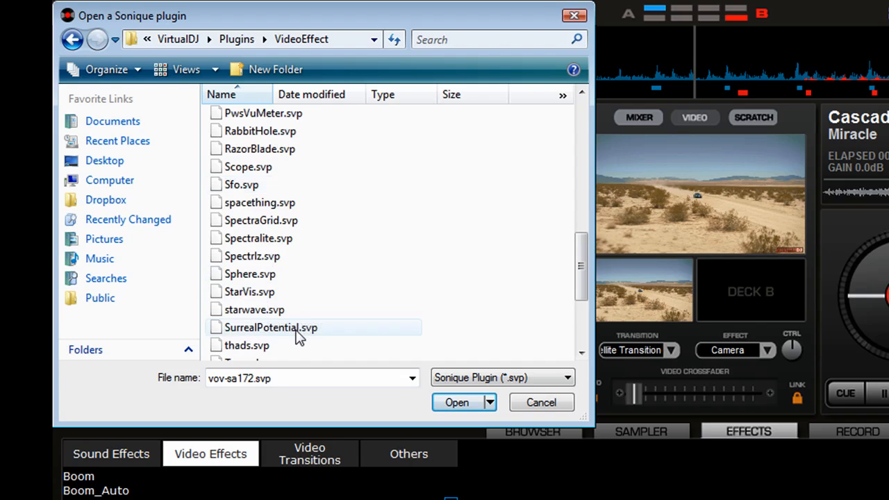
pyautogui.click(241, 269)
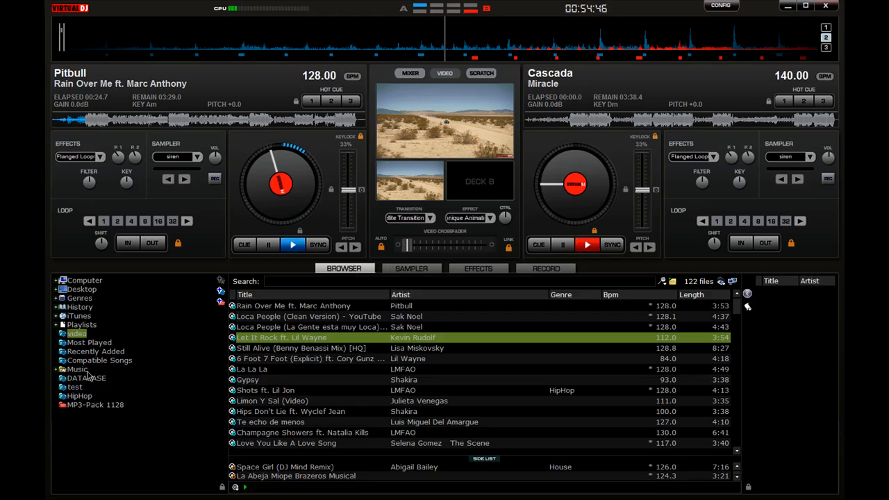
# Load corona.svp into Sonique, activate it on the playing track, then select ClipBank.
pyautogui.click(94, 404)
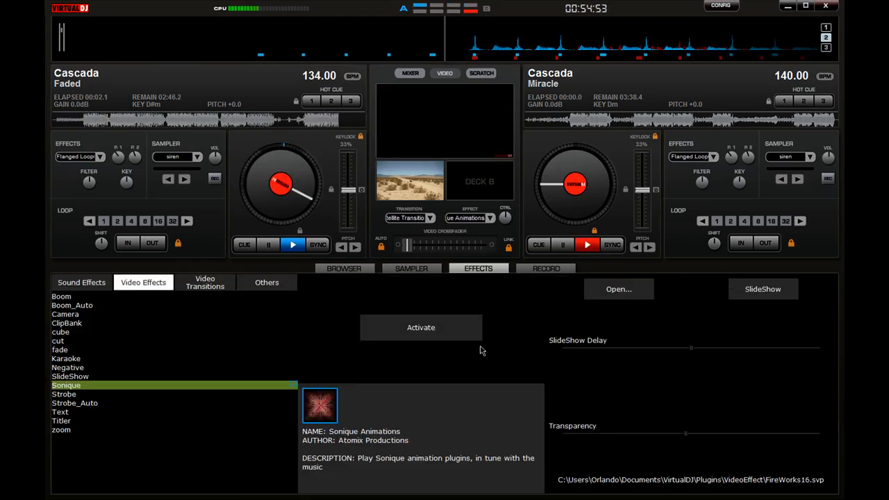
pyautogui.click(616, 288)
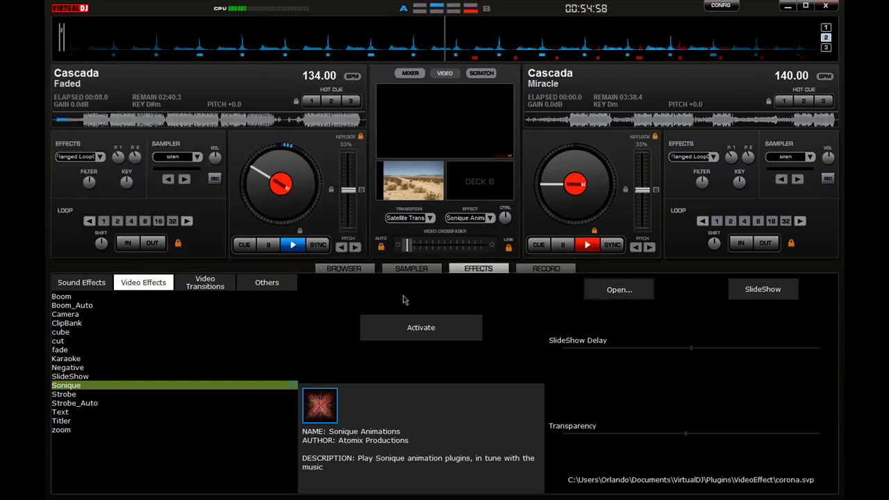
pyautogui.click(419, 328)
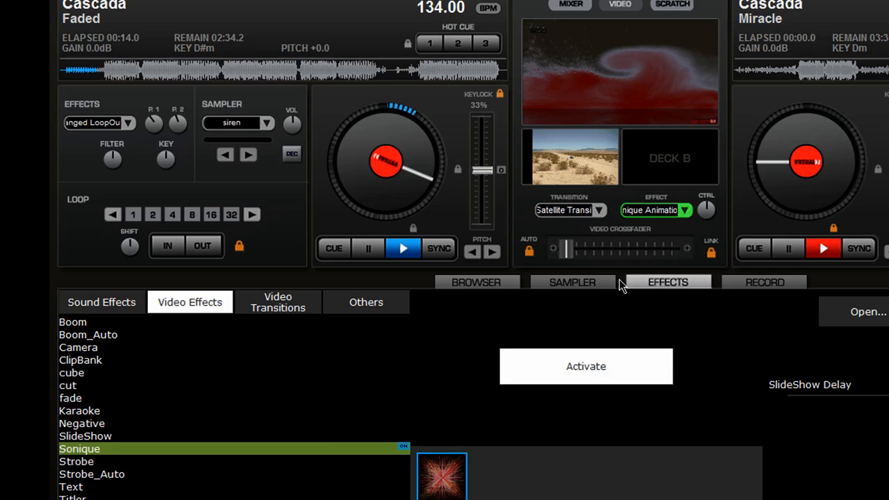
pyautogui.click(80, 359)
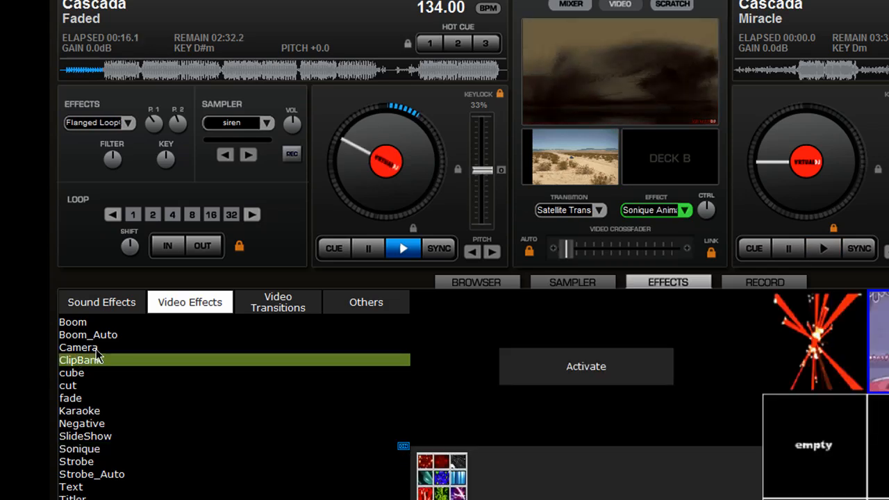
# Preview the Camera effect, then switch the Sonique Animations effect back on.
pyautogui.click(78, 347)
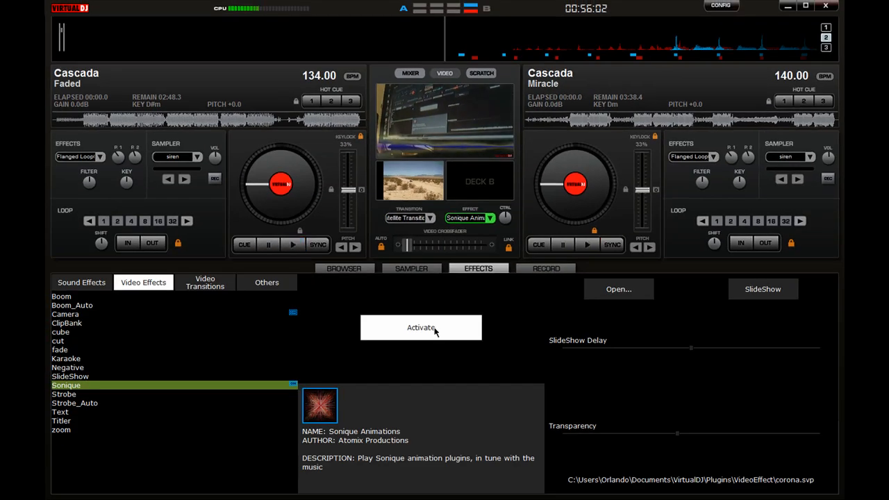
pyautogui.click(65, 314)
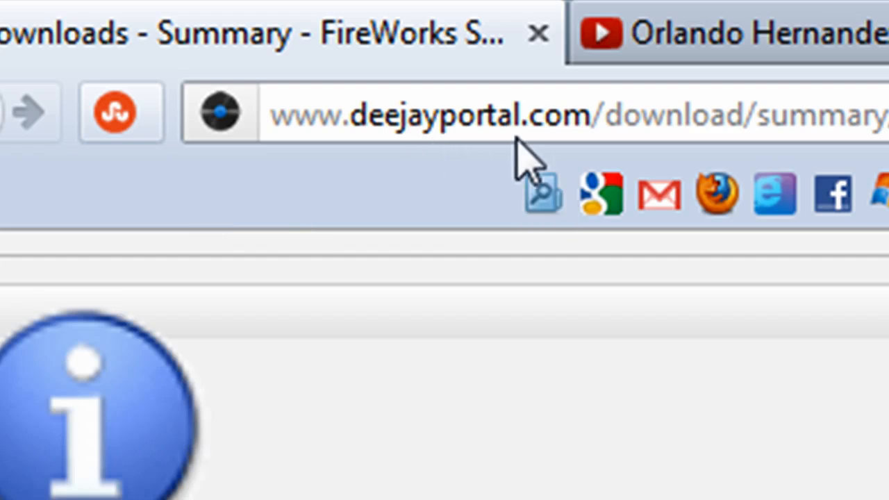
pyautogui.moveTo(517, 155)
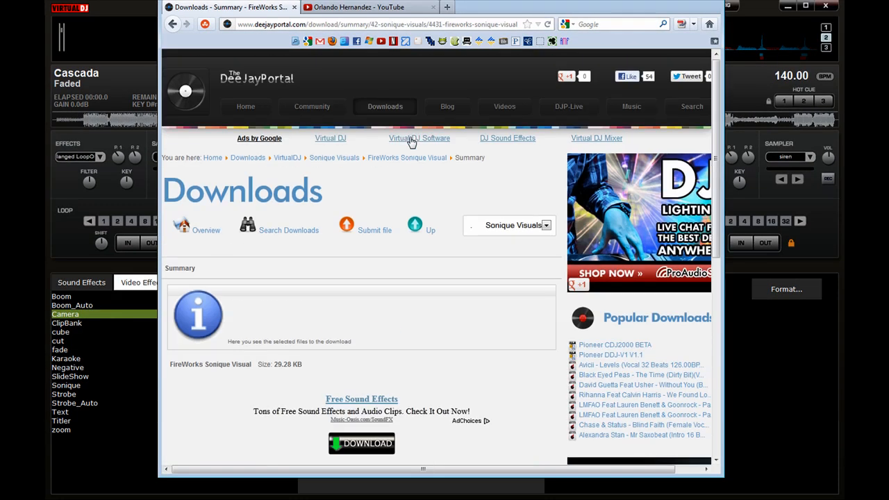
pyautogui.click(419, 138)
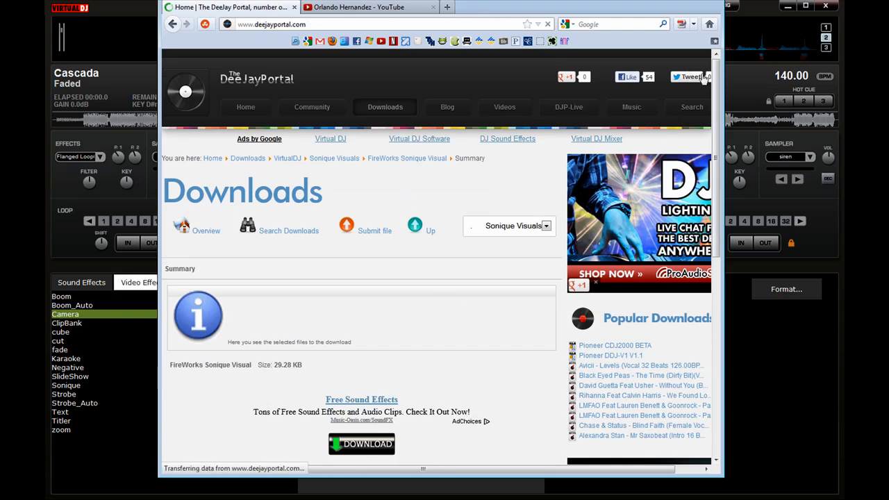
pyautogui.click(245, 106)
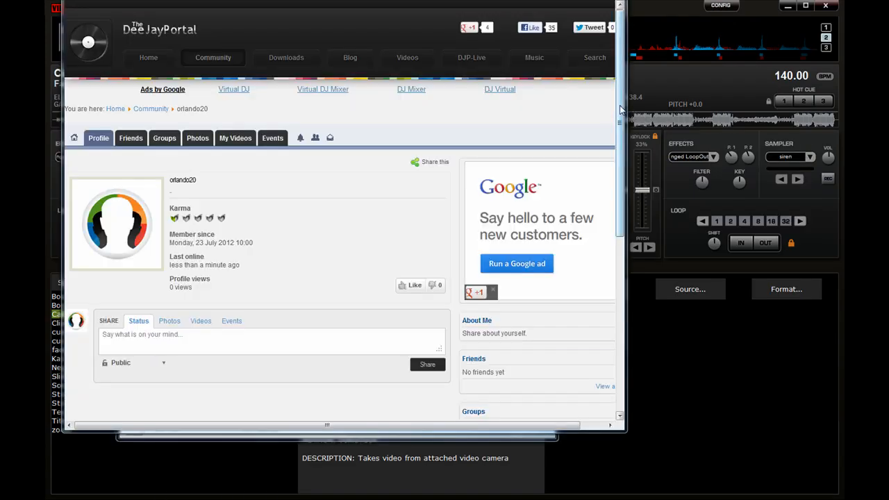
# Open the VIRTUALDJ downloads category from the Downloads menu and scroll its subcategories.
pyautogui.scroll(-3)
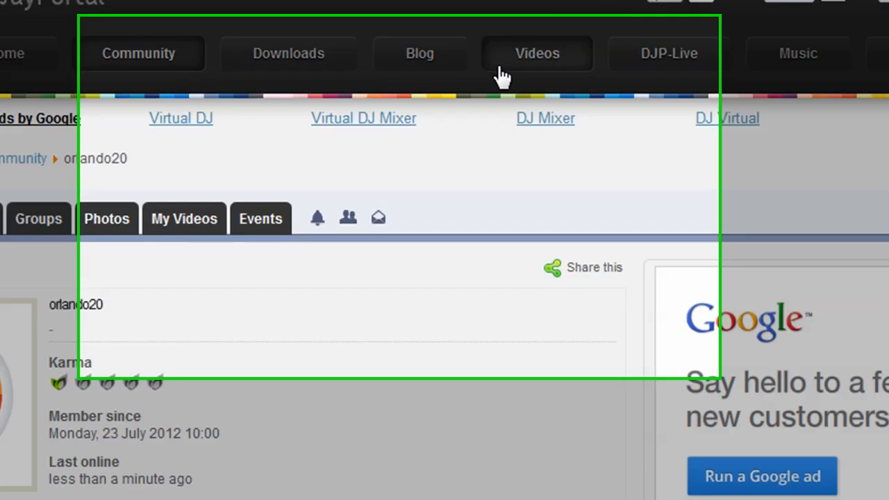
pyautogui.click(289, 53)
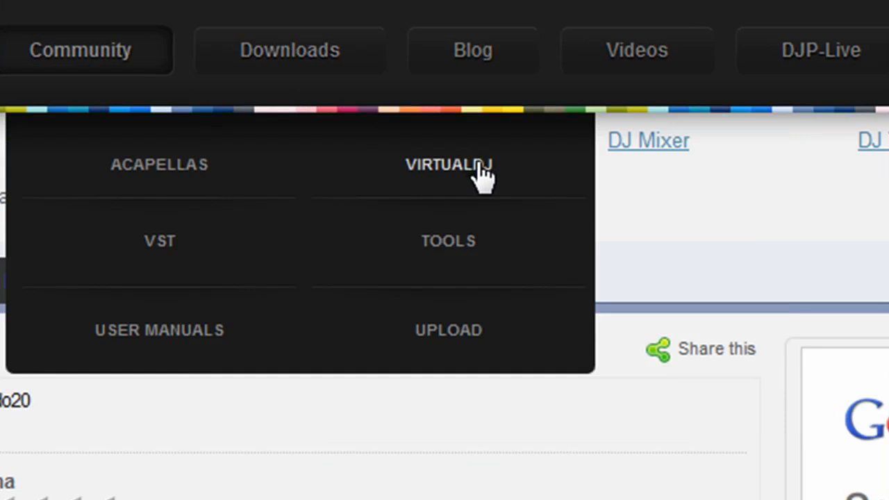
pyautogui.moveTo(594, 344)
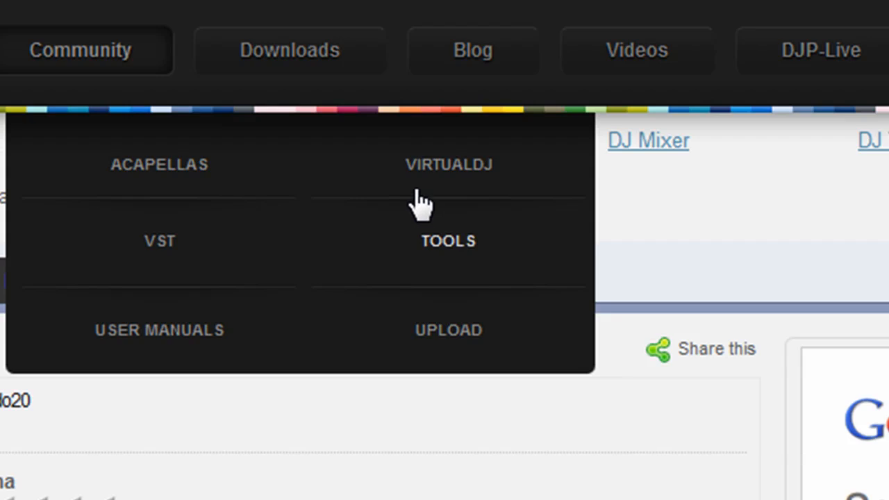
pyautogui.click(447, 164)
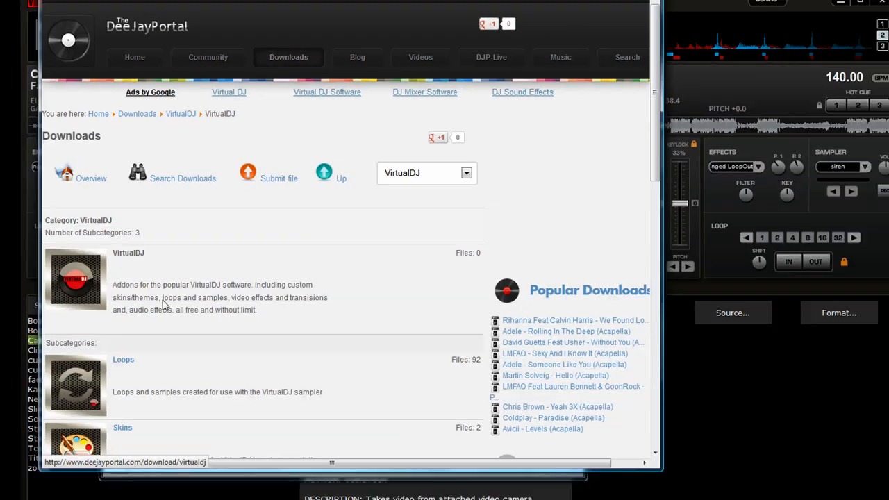
pyautogui.scroll(-3)
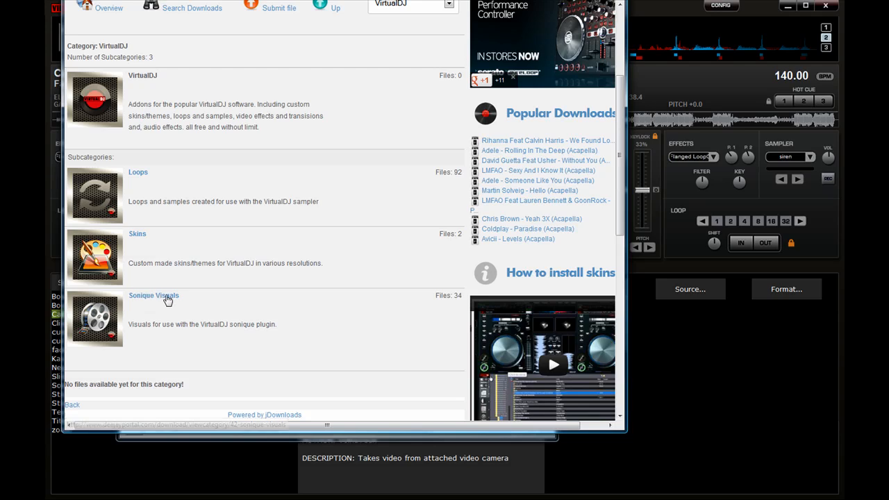
pyautogui.moveTo(297, 247)
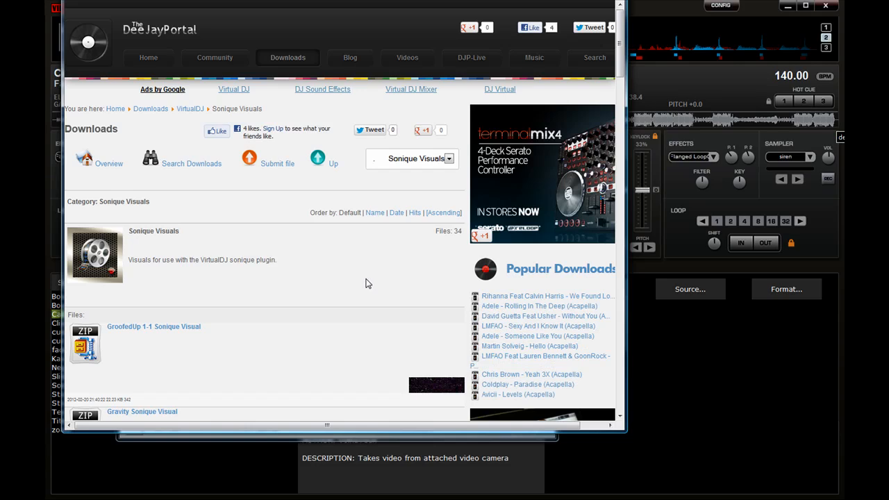
pyautogui.moveTo(364, 286)
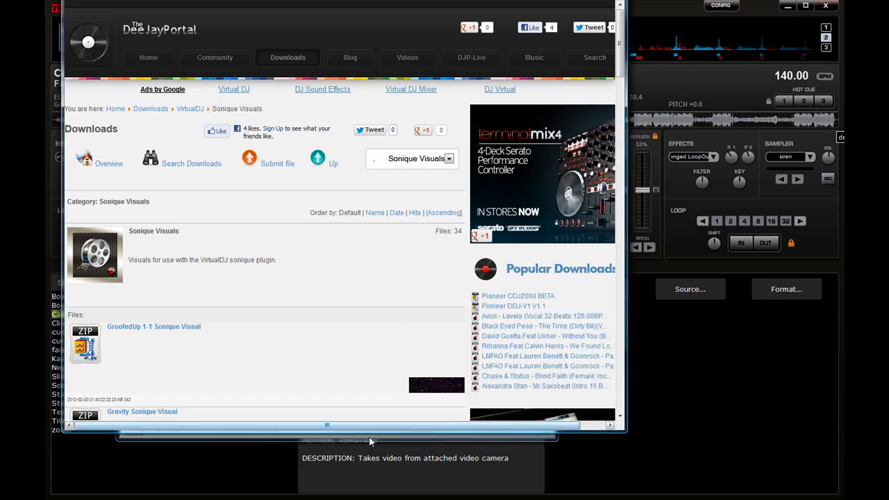
# Scroll the Sonique Visuals file list and close the Explorer VideoEffect folder window.
pyautogui.scroll(-3)
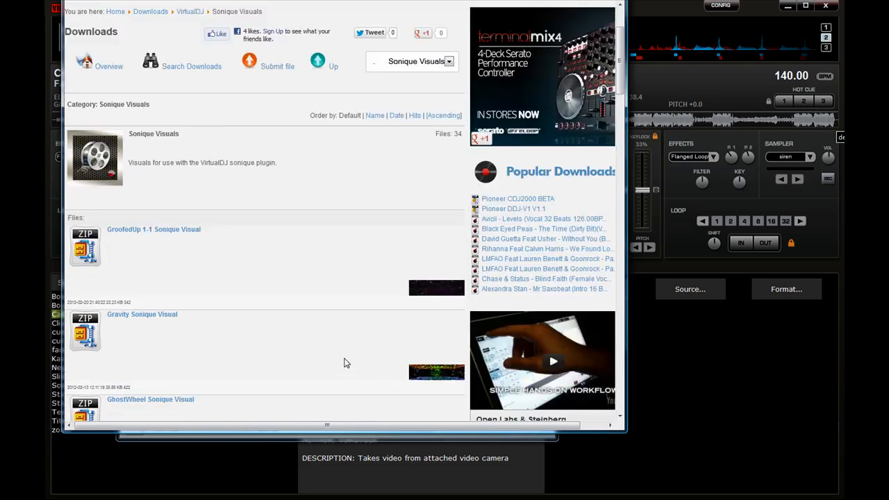
pyautogui.moveTo(308, 326)
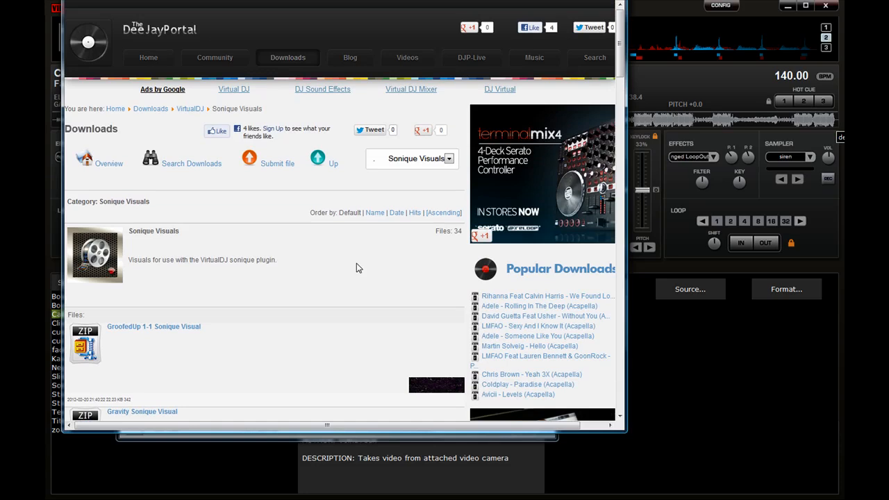
pyautogui.moveTo(312, 295)
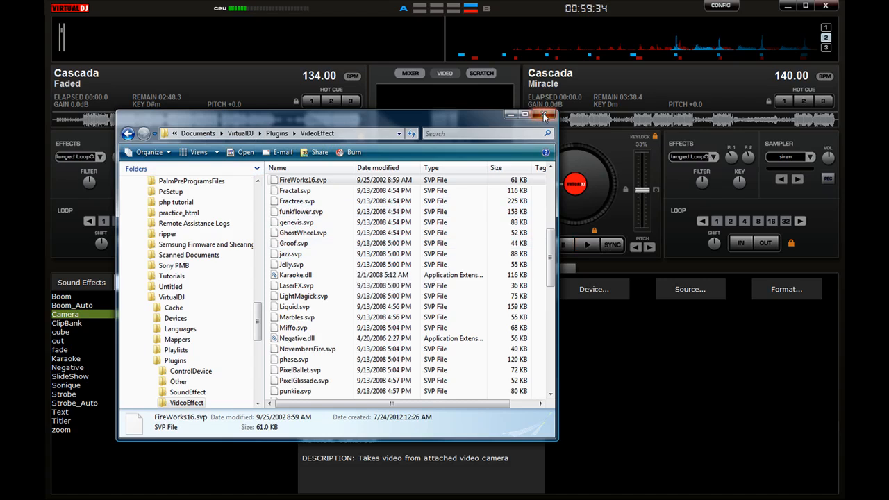
pyautogui.click(545, 114)
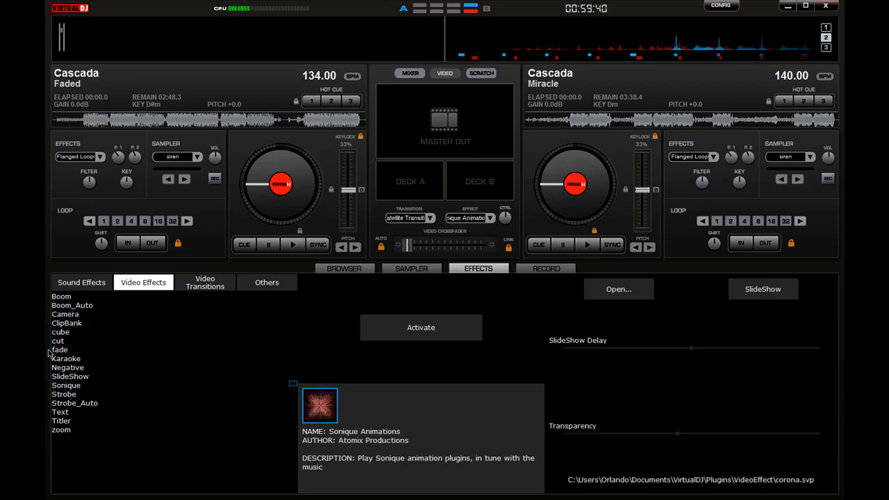
# Select the Sonique video effect and activate Sonique Animations.
pyautogui.click(67, 385)
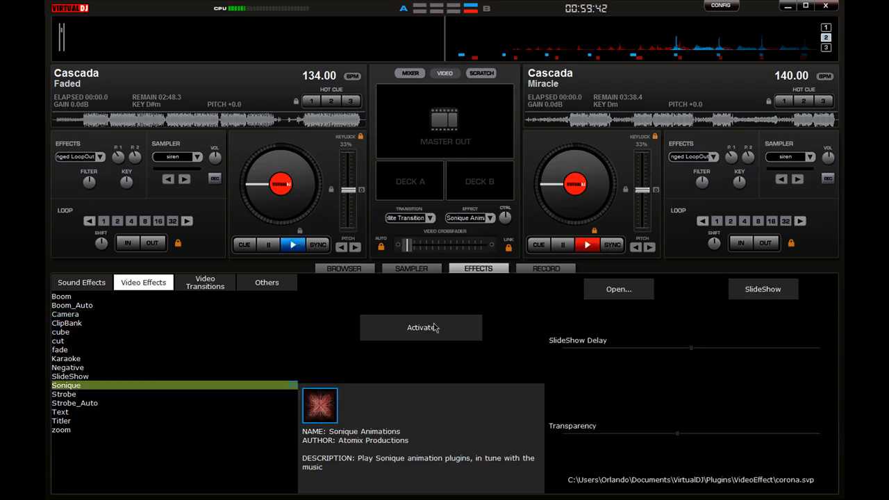
pyautogui.click(616, 289)
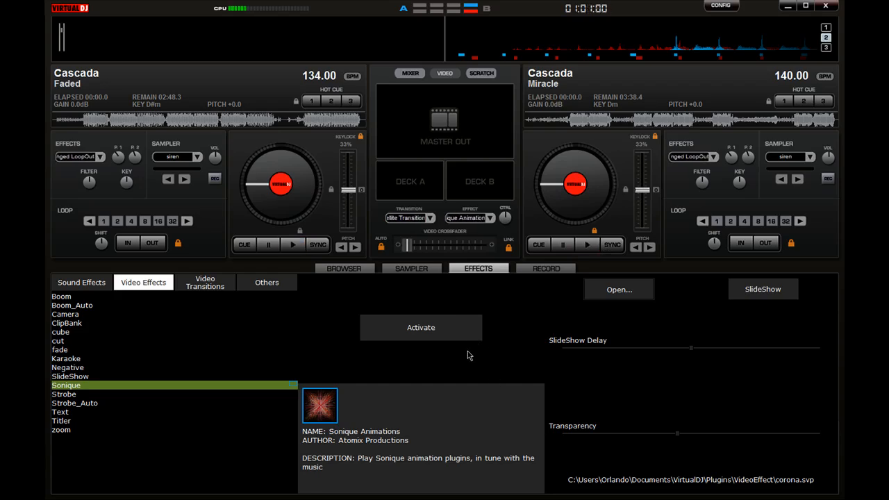
pyautogui.moveTo(494, 356)
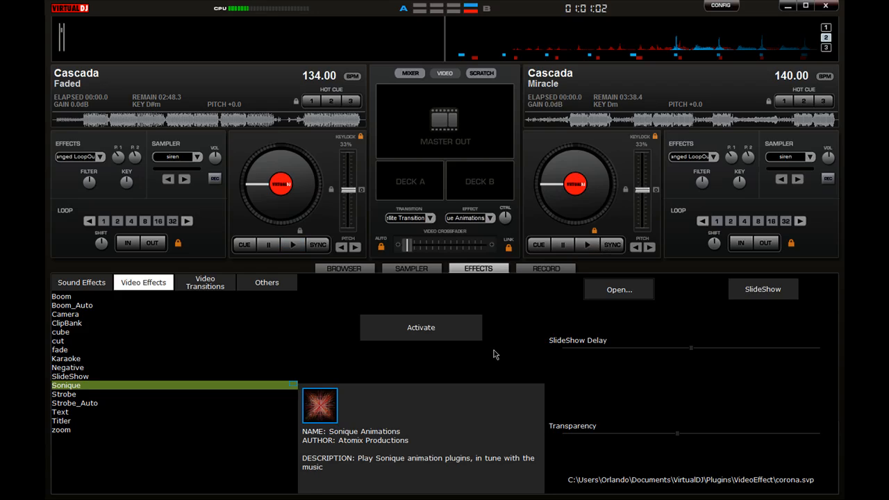